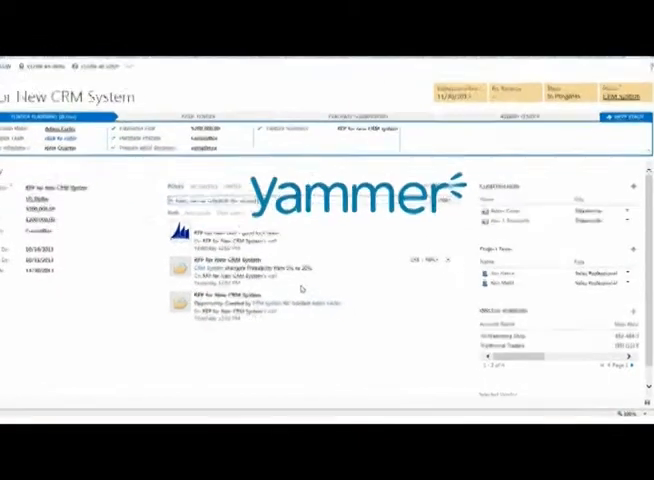
- Post 'Hi team, can we schedule the second round of evaluations for Thur...' to the RFP feed
type("Hi team, can we schedule the second round of eval")
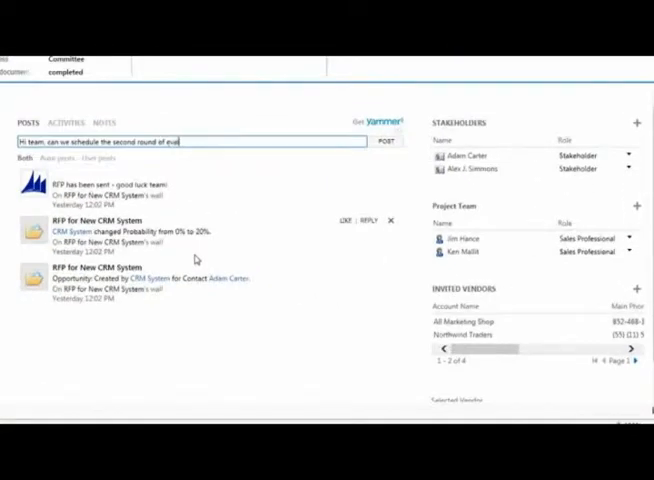
type("evaluations for Thur")
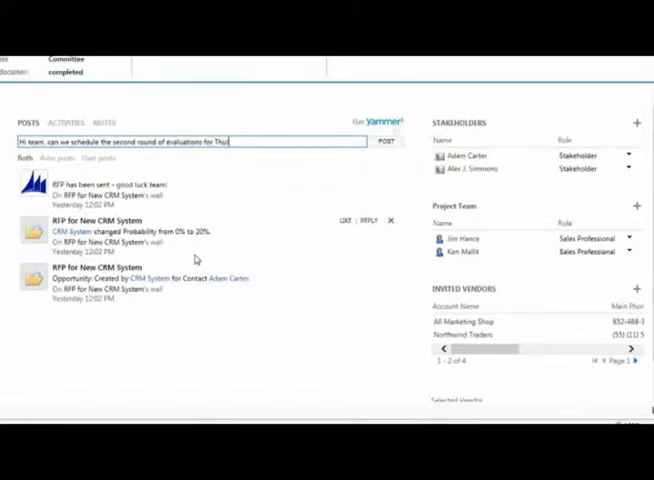
left_click(386, 141)
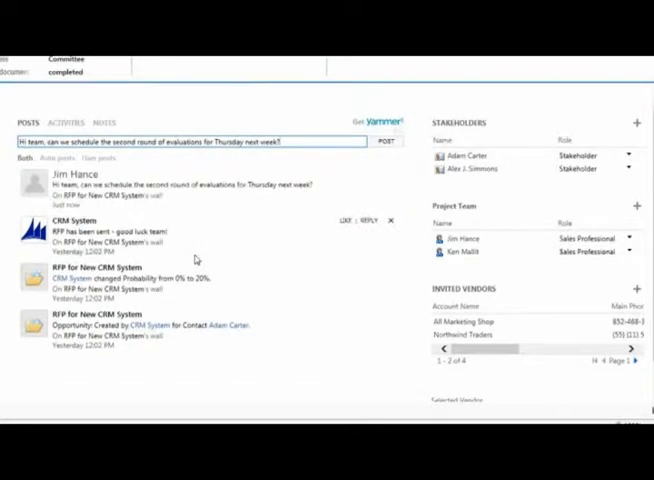
left_click(384, 140)
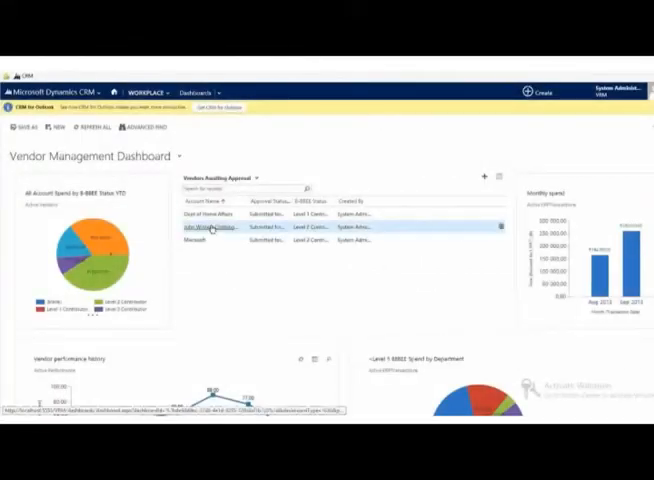
- Open the John Winters Clothing CO. record from Vendors Awaiting Approval
left_click(205, 227)
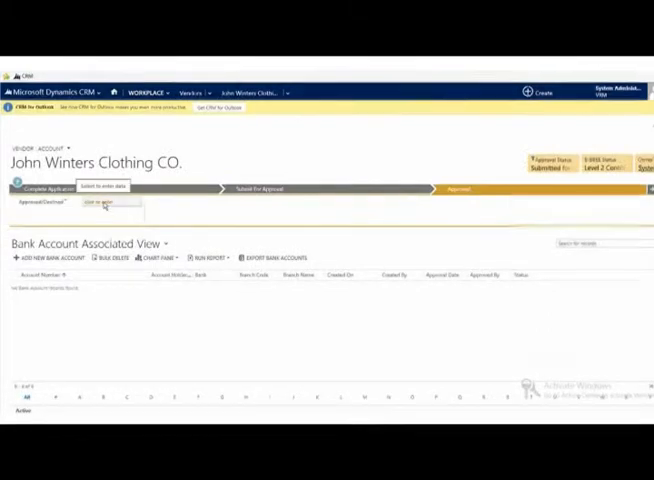
- Enter the Approved/Declined decision in the vendor's process bar
left_click(108, 202)
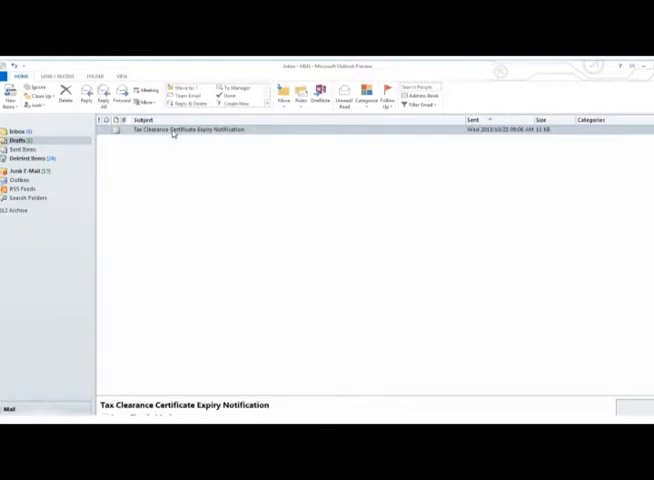
- Open the Tax Clearance Certificate Expiry Notification email for John Winters Clothing Co
double_click(188, 129)
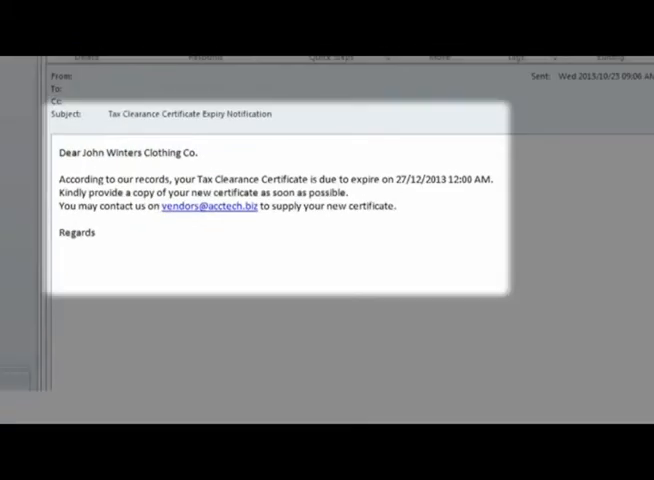